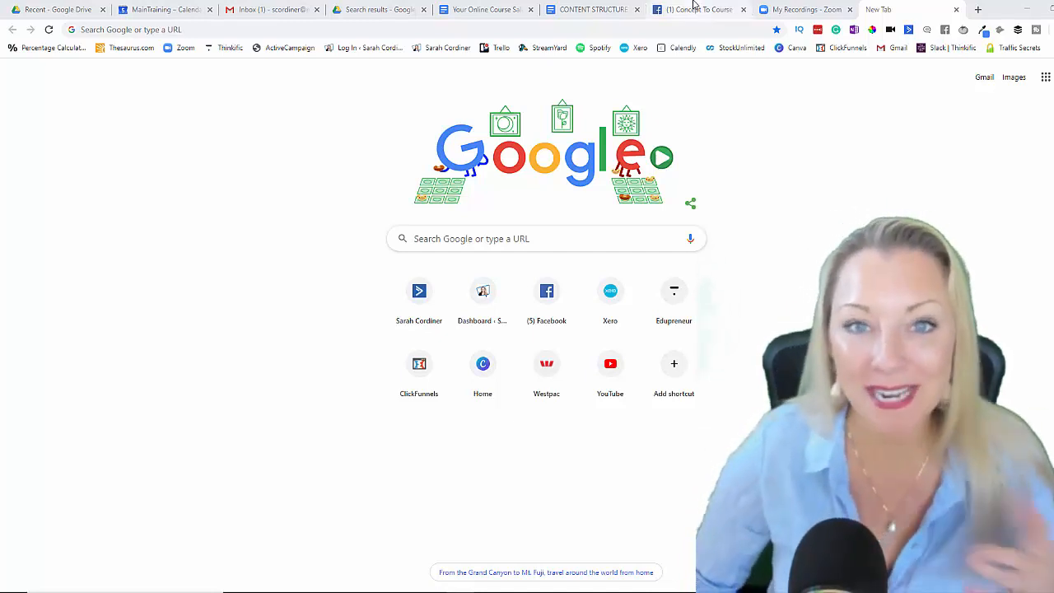
Host a new meeting with video on from the Zoom web portal and launch the meeting app
left_click(804, 10)
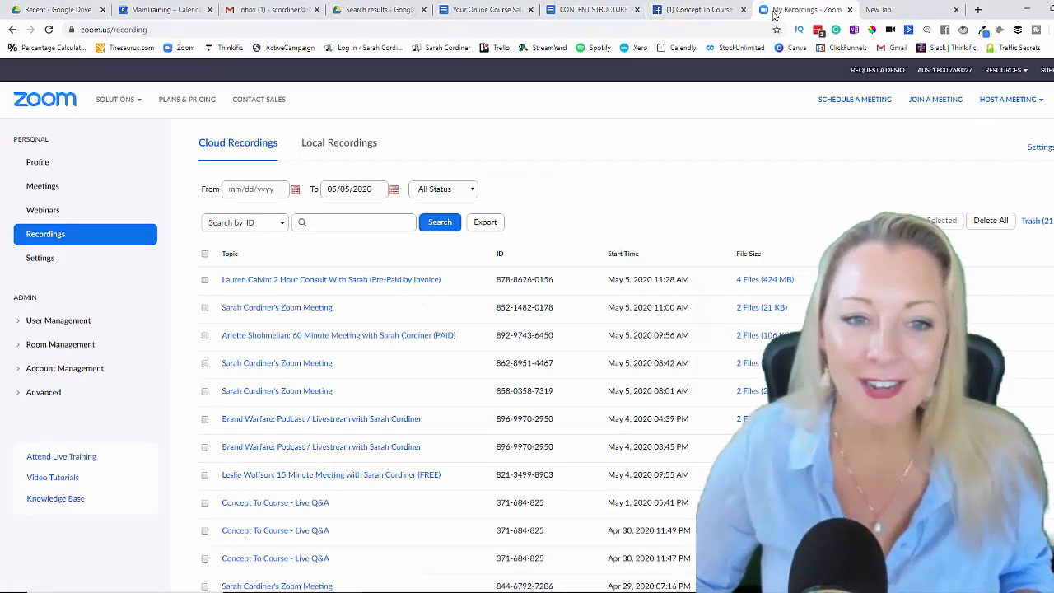
left_click(1008, 99)
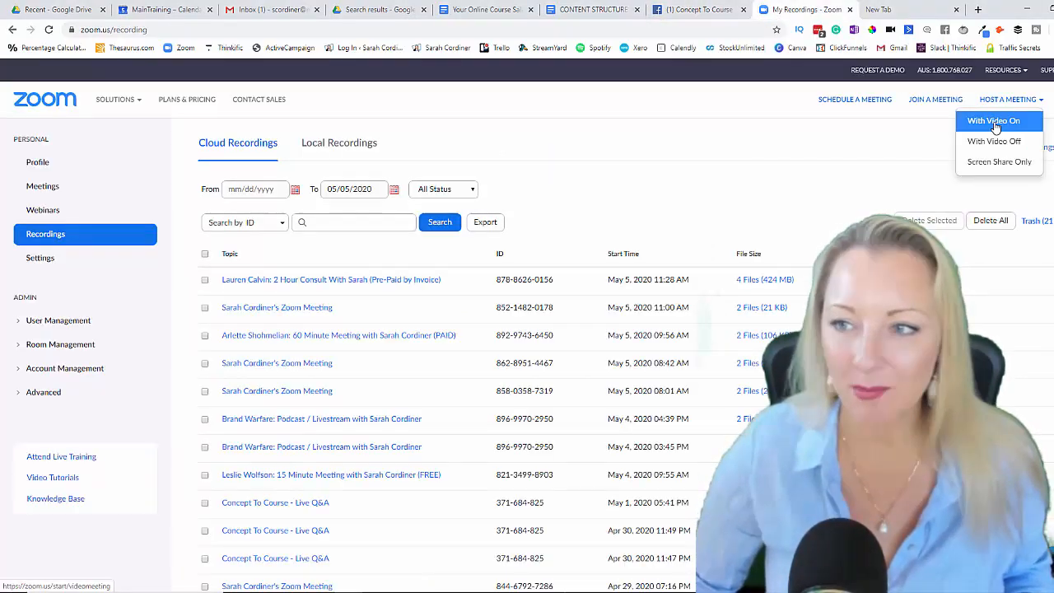
left_click(995, 120)
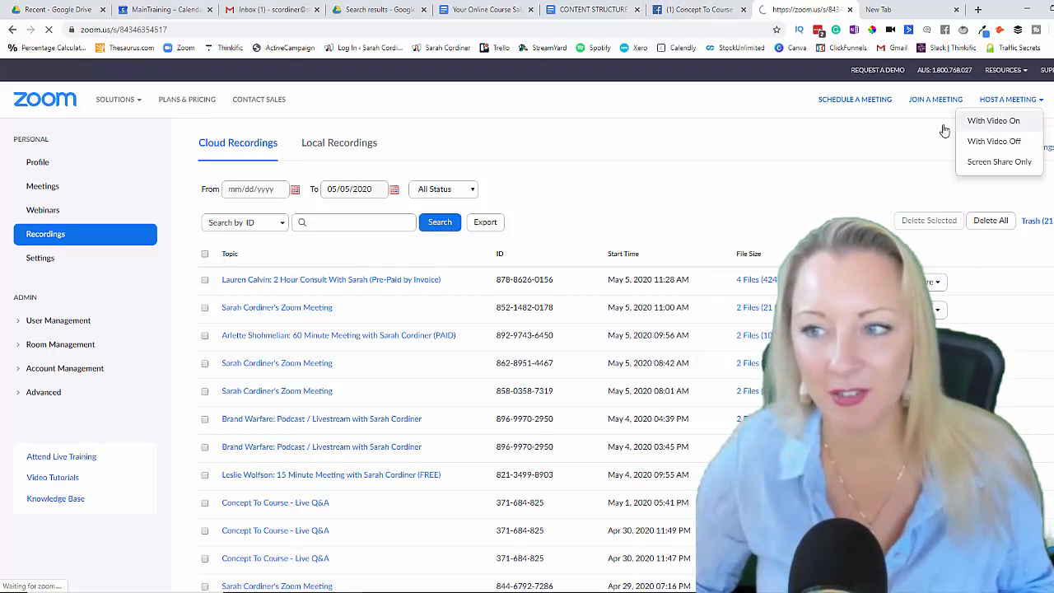
left_click(993, 121)
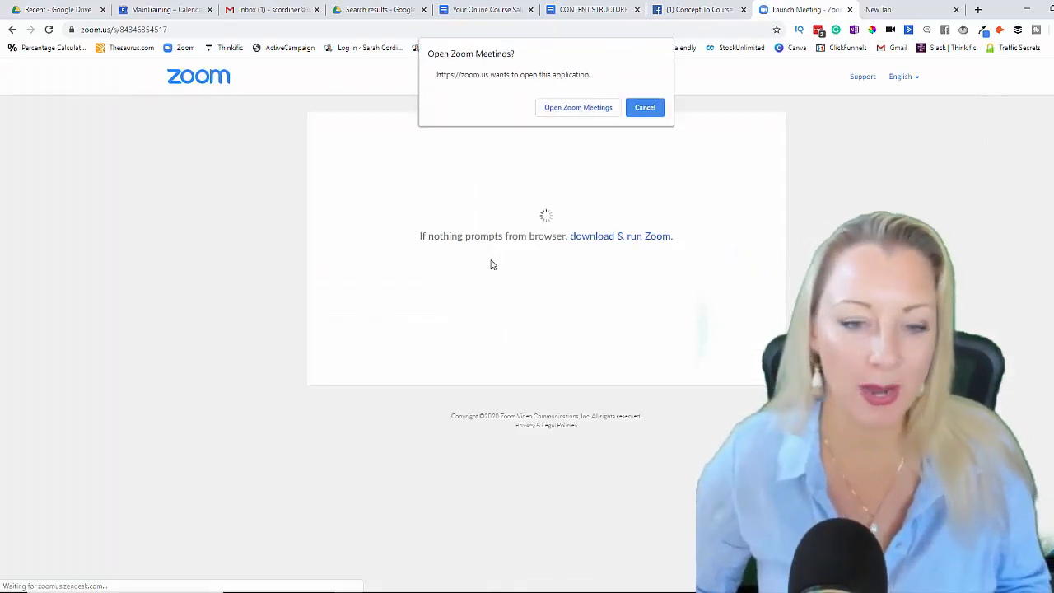
left_click(577, 107)
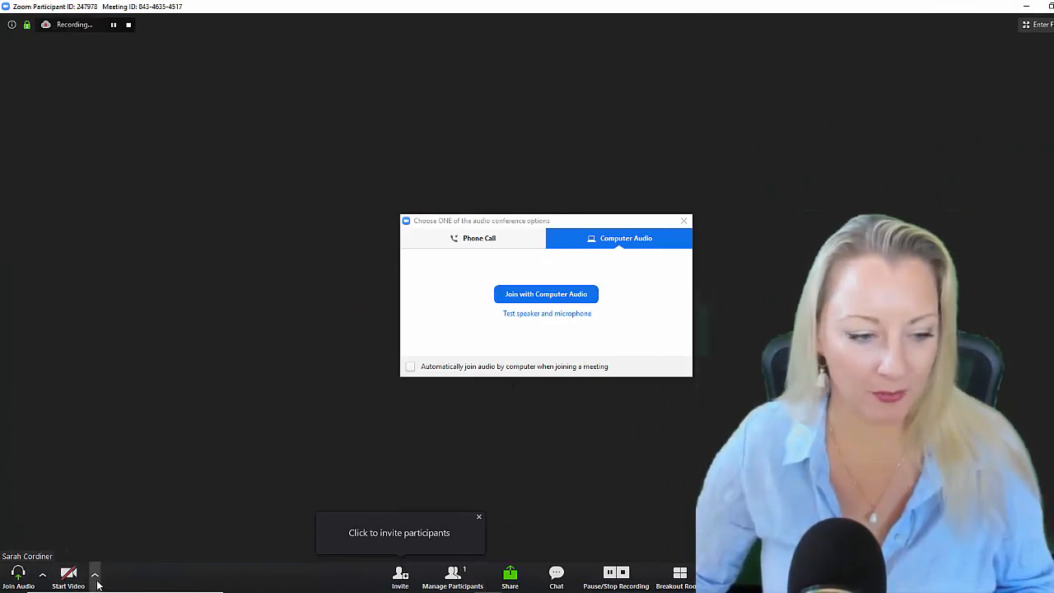
Reach the Virtual Background settings from the Start Video camera menu
left_click(96, 575)
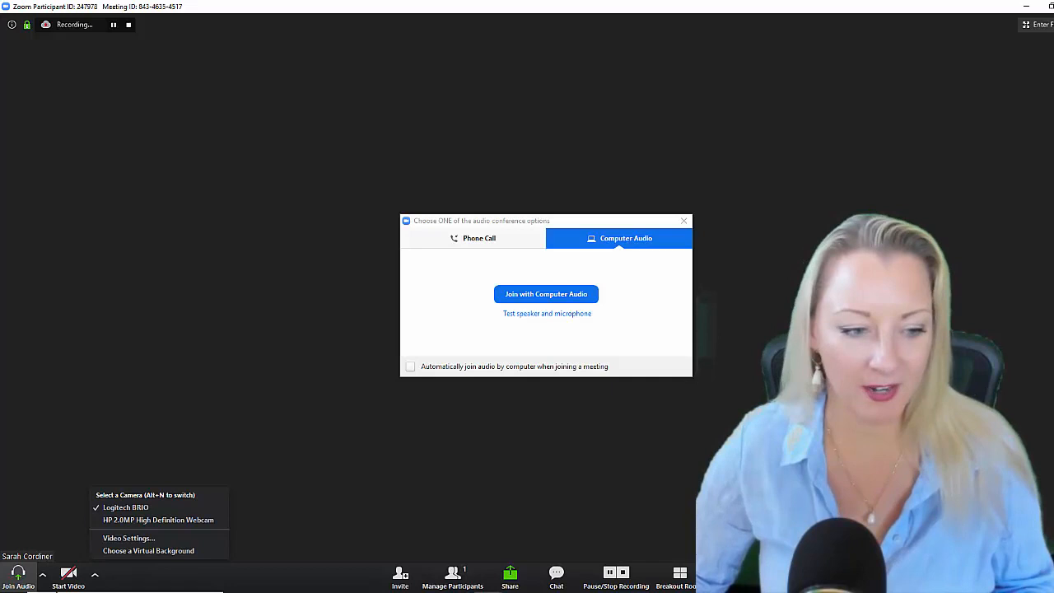
mouse_move(69, 577)
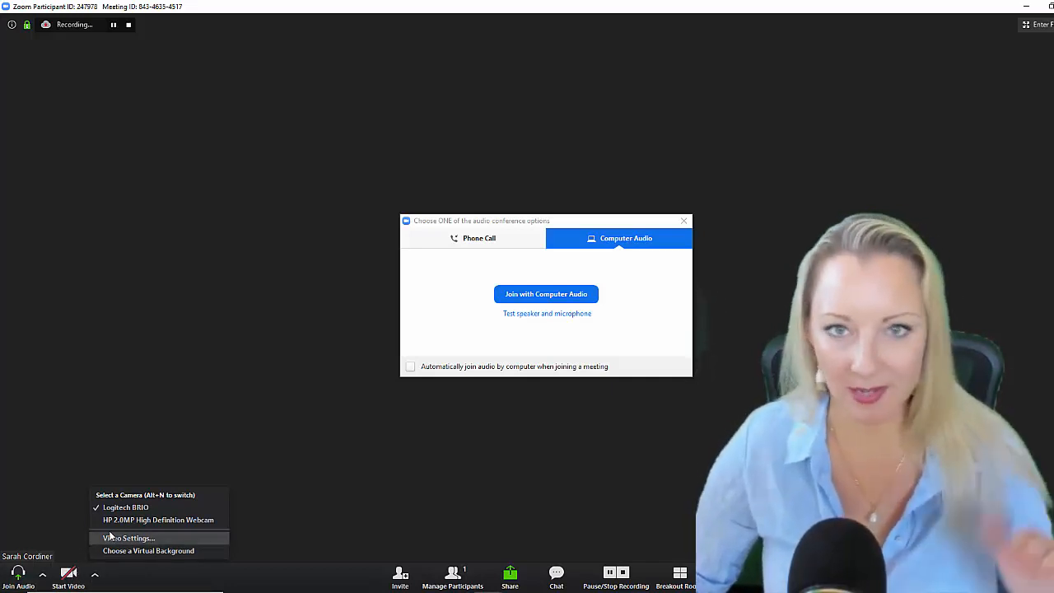
mouse_move(148, 550)
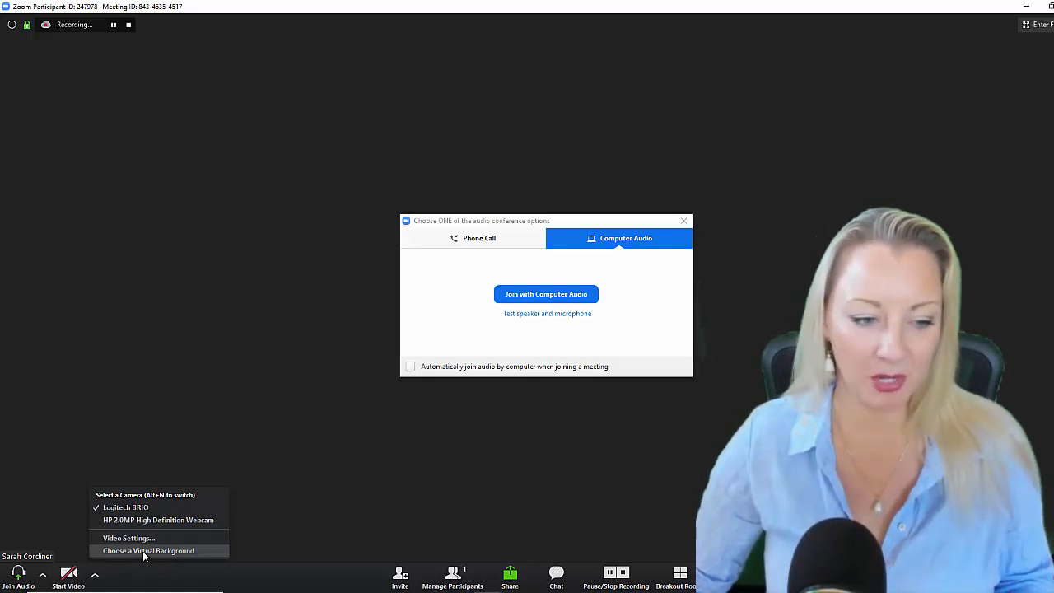
left_click(148, 550)
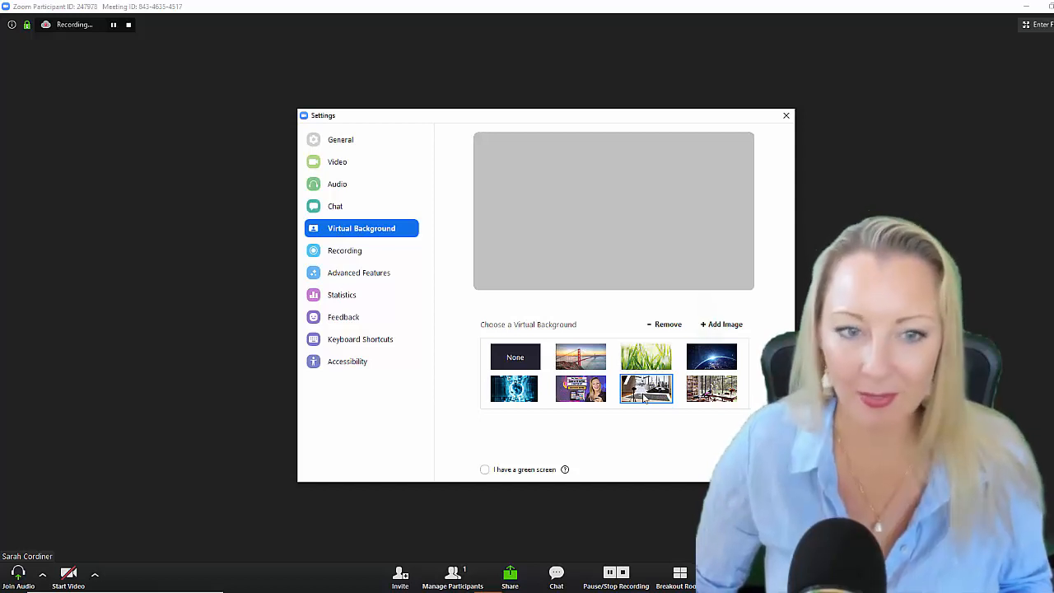
mouse_move(481, 272)
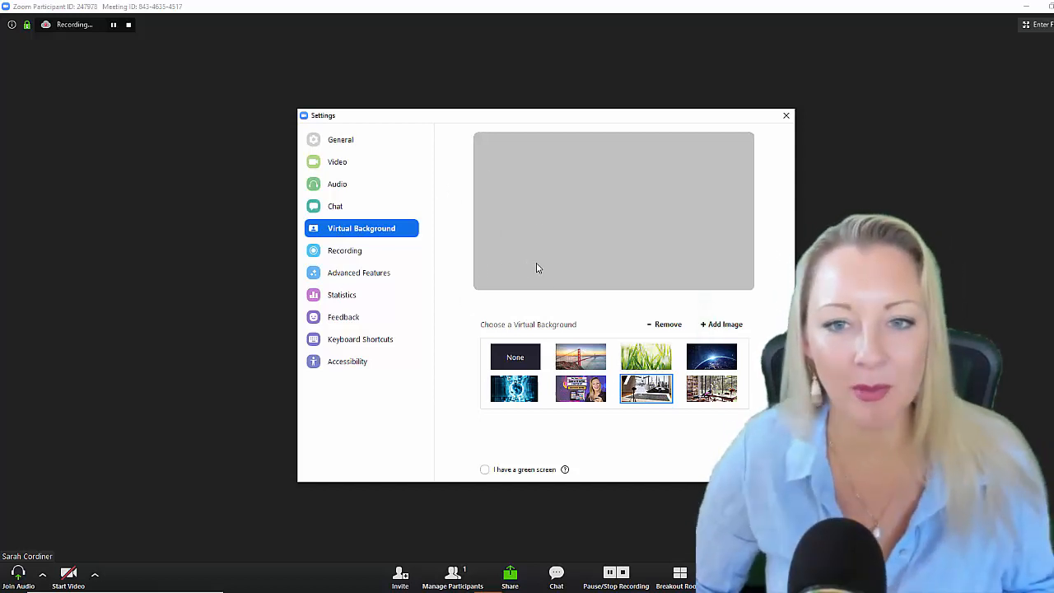
mouse_move(601, 215)
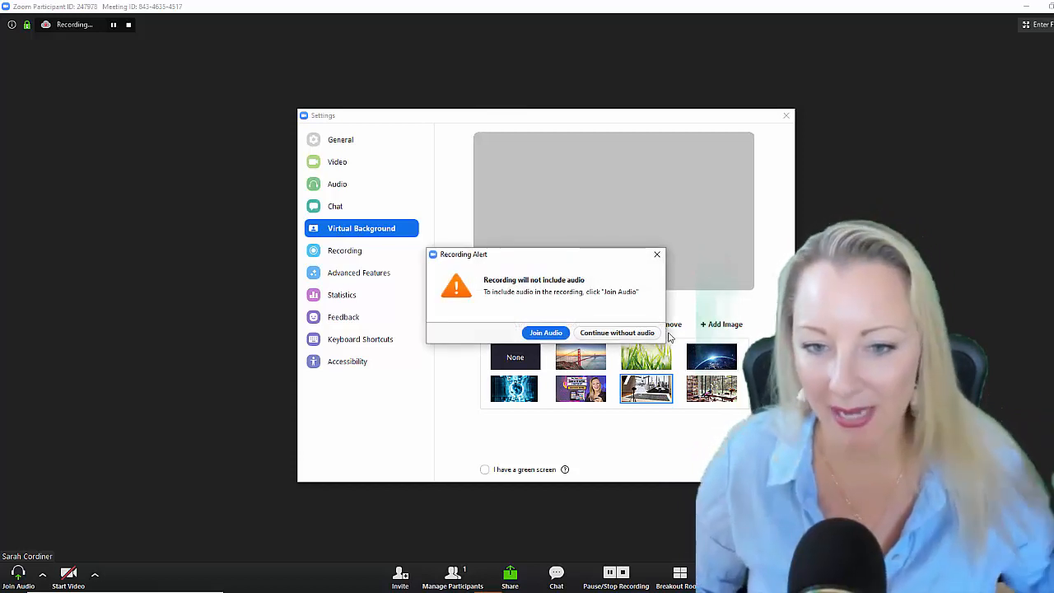
mouse_move(617, 333)
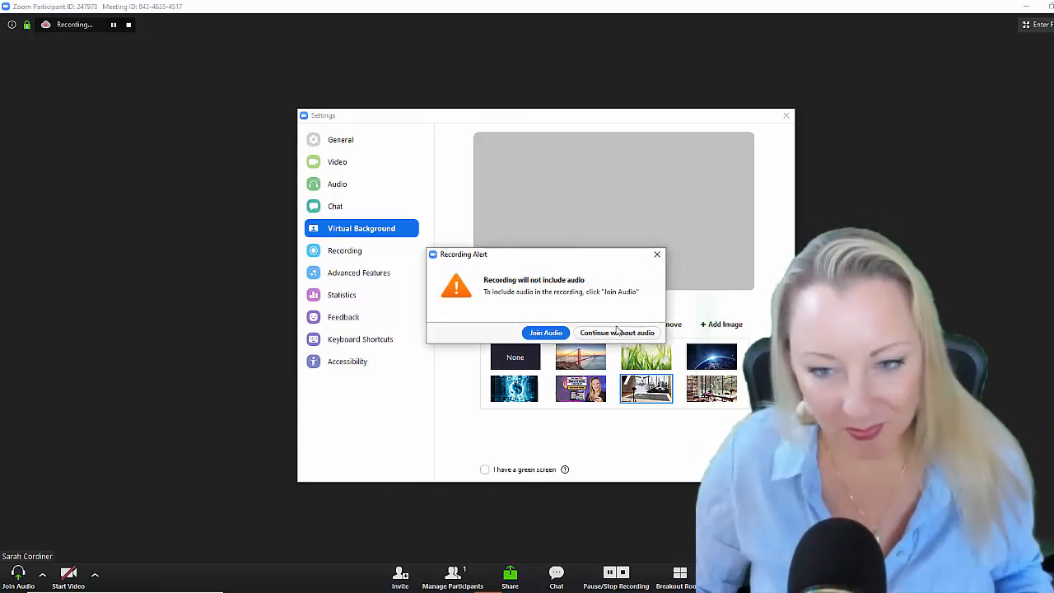
Continue recording without audio from the Recording Alert dialog
left_click(616, 333)
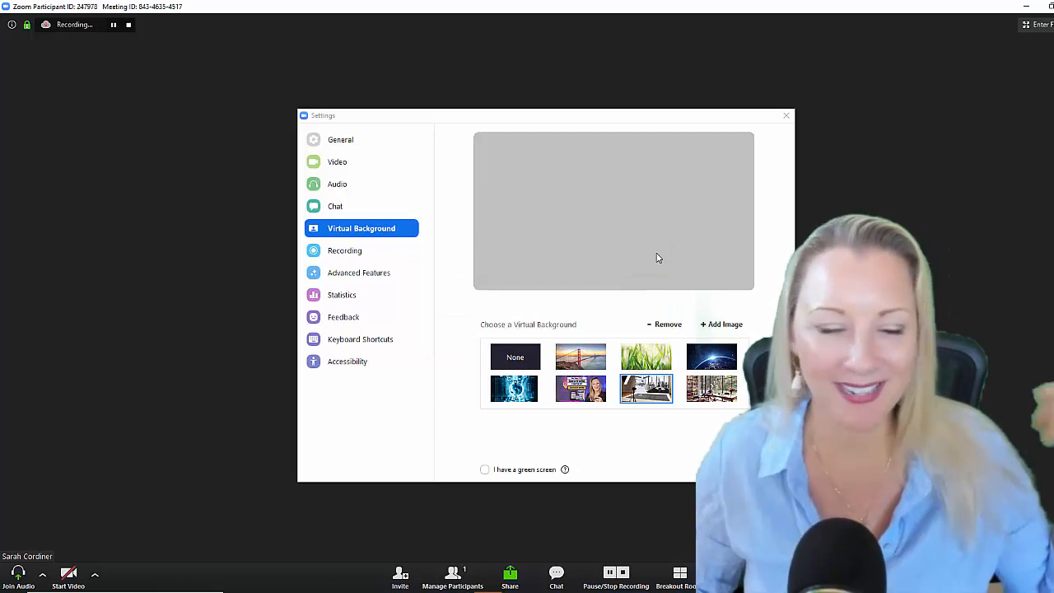